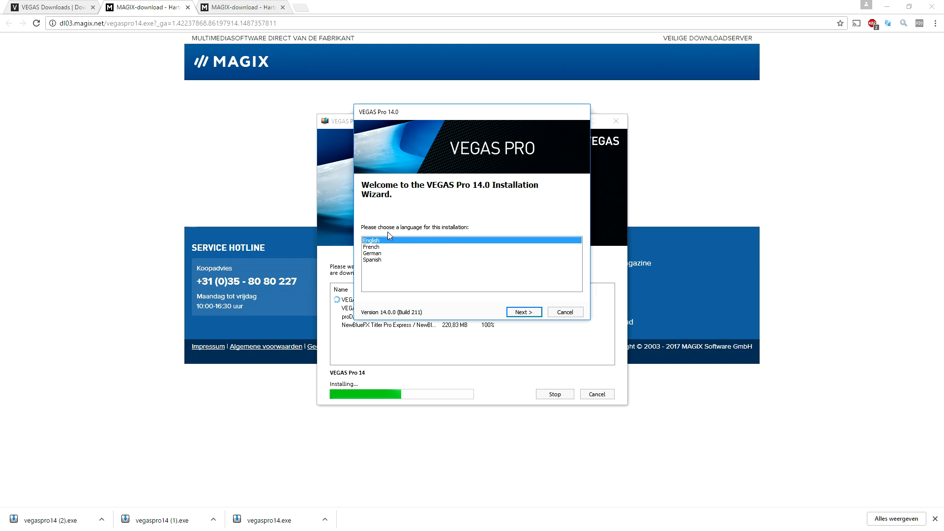
Install VEGAS Pro 14.0 in English after accepting the End User License Agreement
{"action": "left_click", "coordinate": [524, 312]}
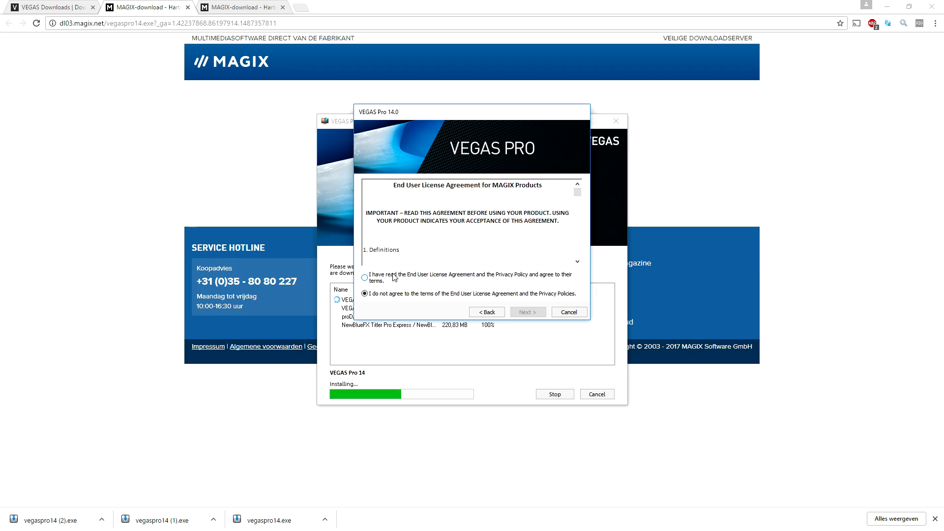
{"action": "left_click", "coordinate": [365, 277]}
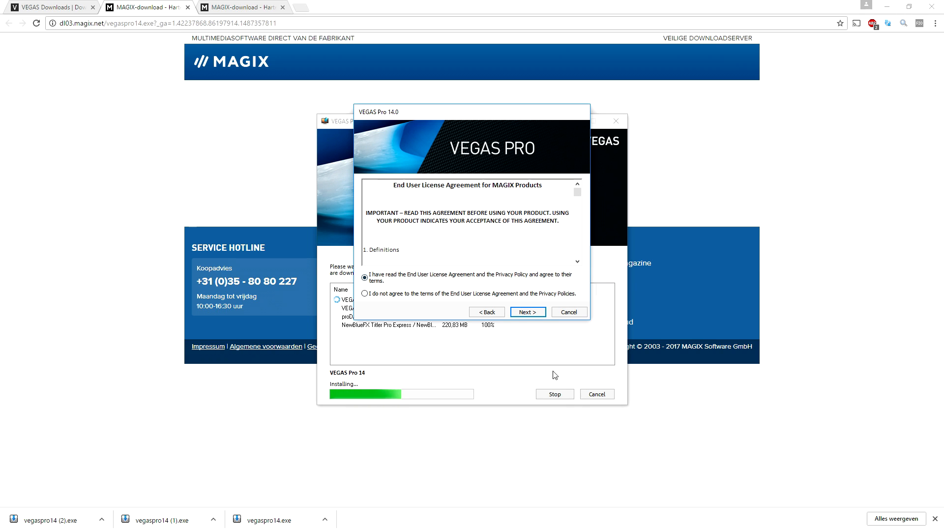
{"action": "left_click", "coordinate": [526, 312]}
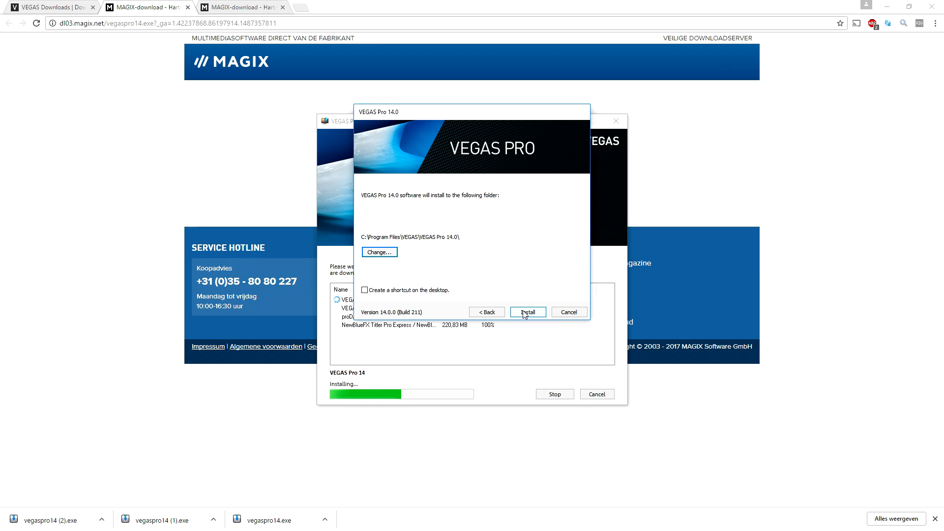
{"action": "left_click", "coordinate": [364, 290]}
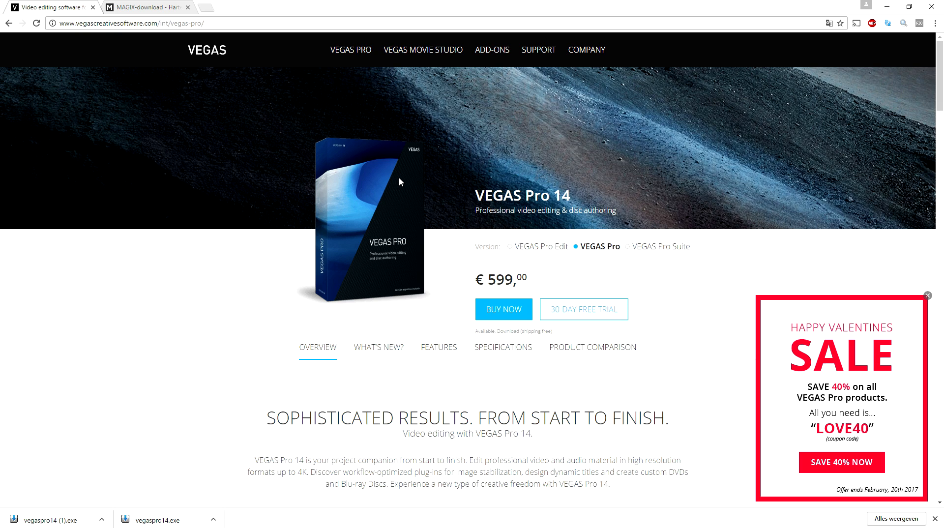
{"action": "mouse_move", "coordinate": [469, 305]}
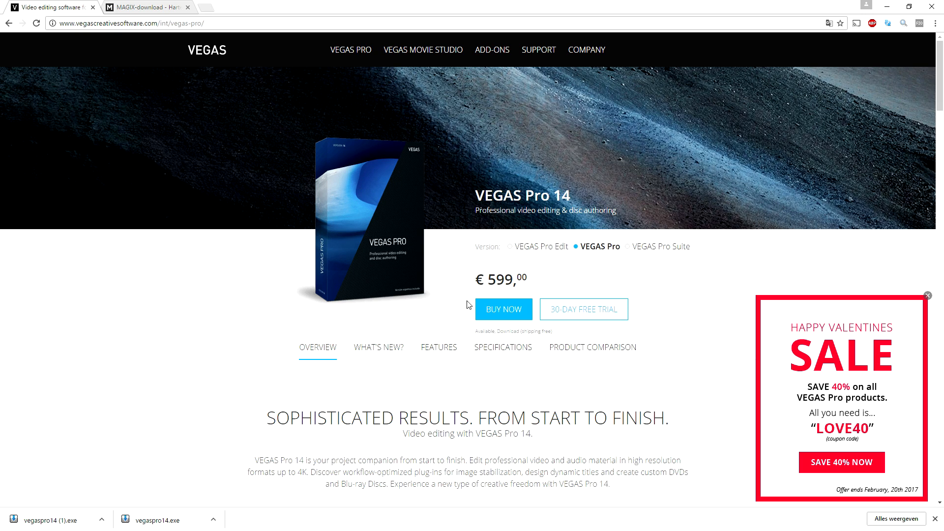
Add VEGAS Pro 14 to the cart and redeem coupon LOVE40 for a €359,40 total
{"action": "left_click", "coordinate": [503, 308]}
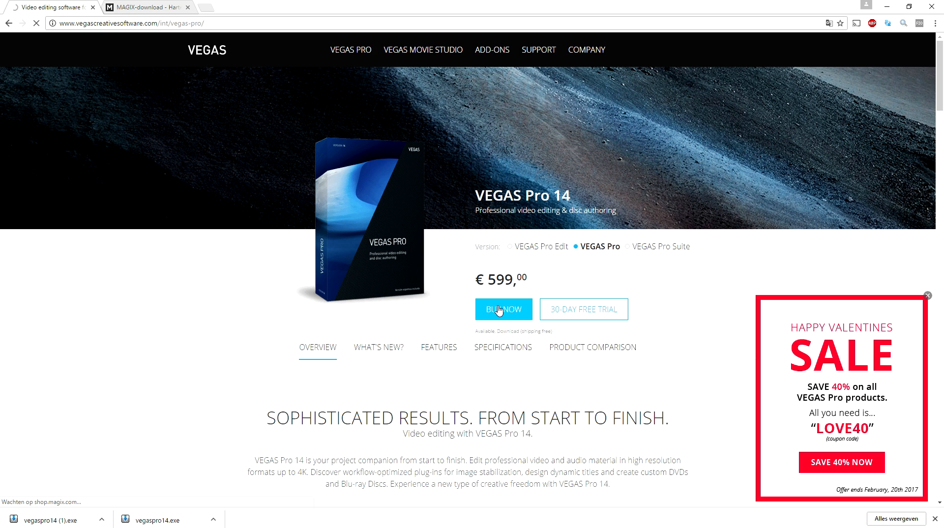
{"action": "left_click", "coordinate": [503, 309]}
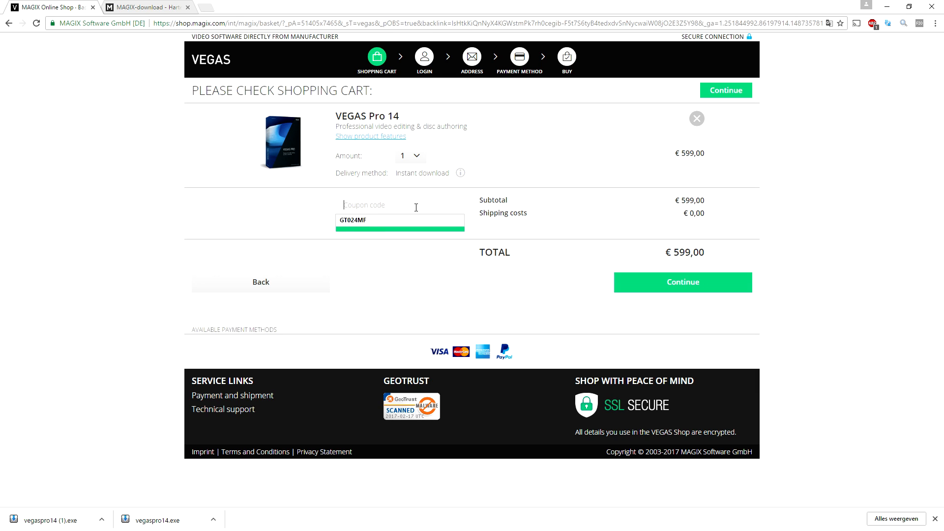
{"action": "type", "text": "LOVE40"}
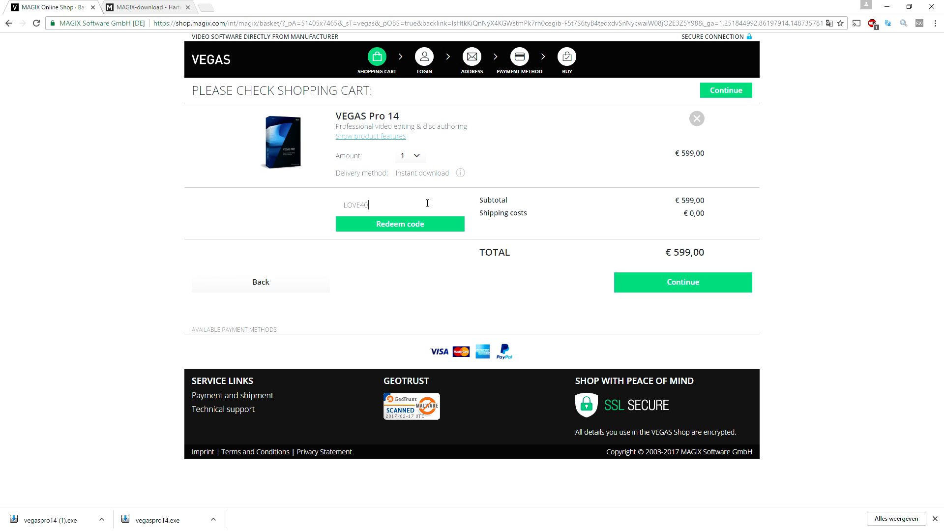
{"action": "left_click", "coordinate": [399, 223]}
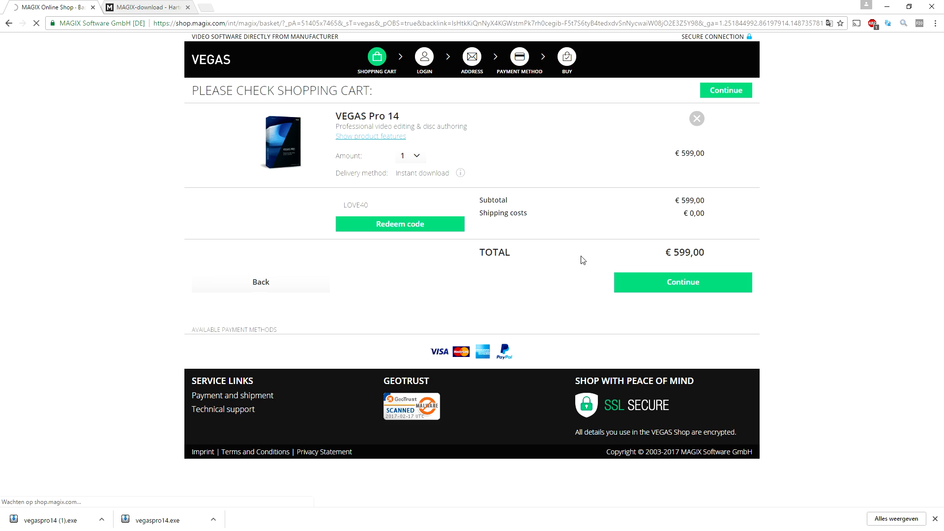
{"action": "left_click", "coordinate": [399, 223]}
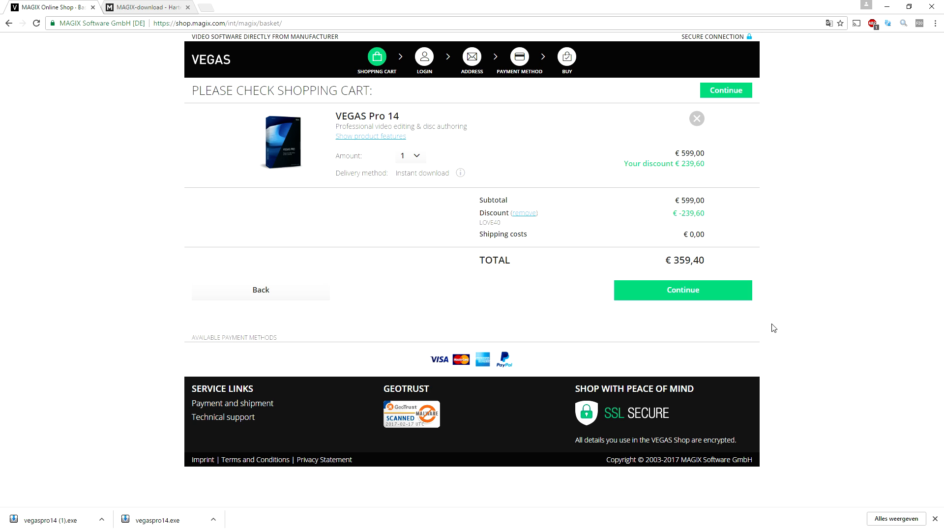
{"action": "left_click", "coordinate": [682, 289]}
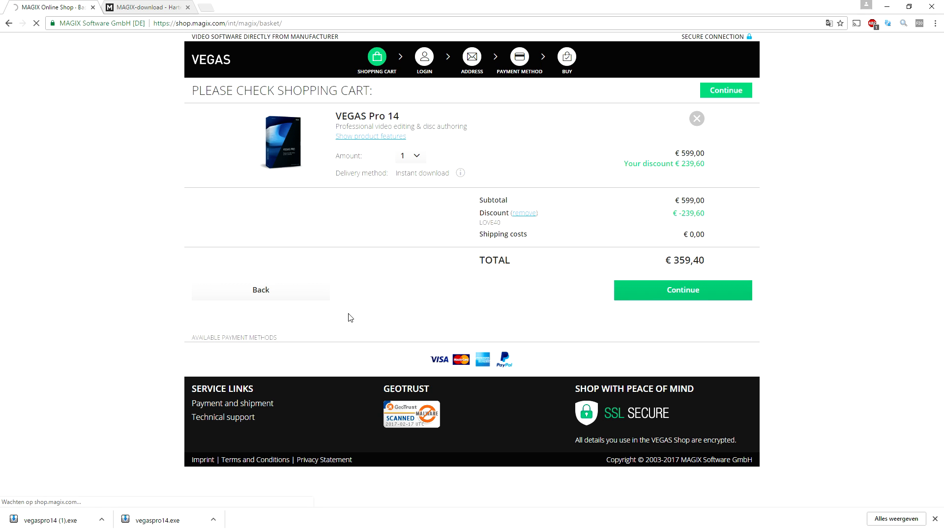
{"action": "mouse_move", "coordinate": [379, 279]}
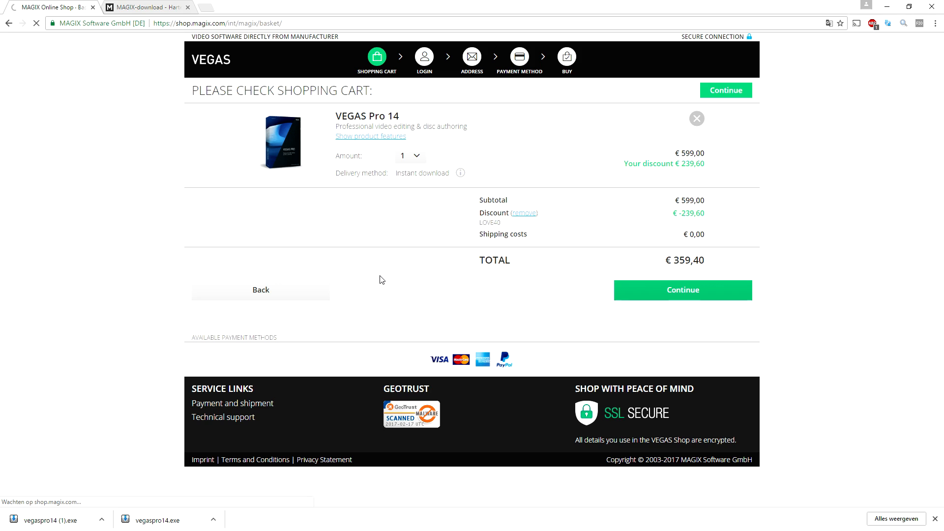
Continue from the shopping cart to the checkout login step
{"action": "left_click", "coordinate": [682, 290]}
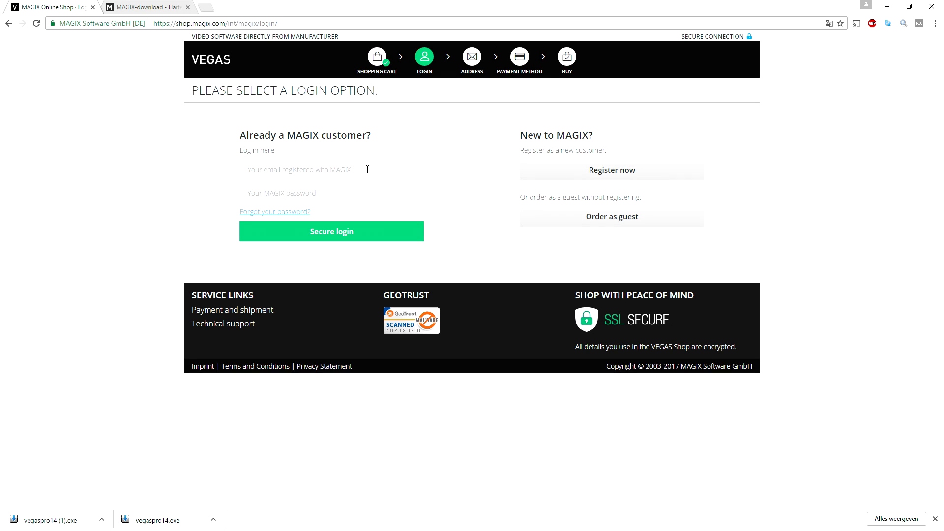
{"action": "mouse_move", "coordinate": [348, 159]}
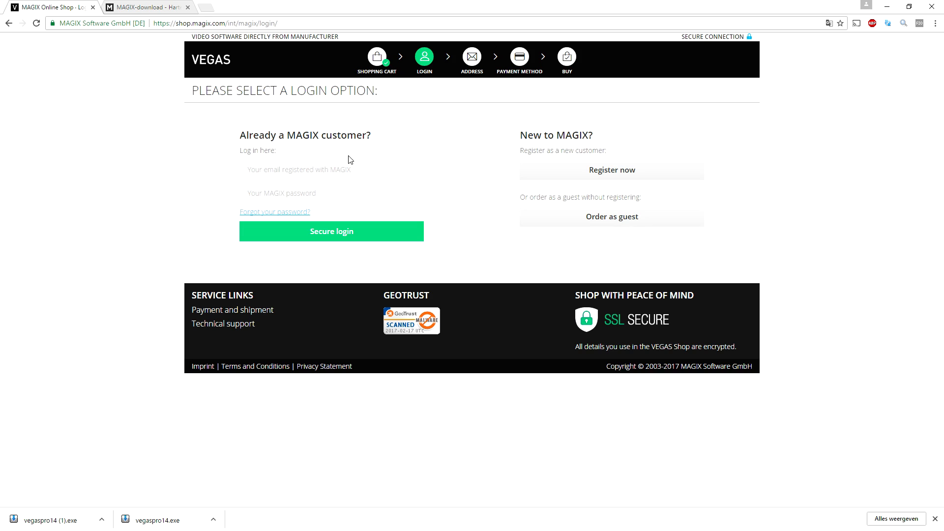
{"action": "mouse_move", "coordinate": [524, 255]}
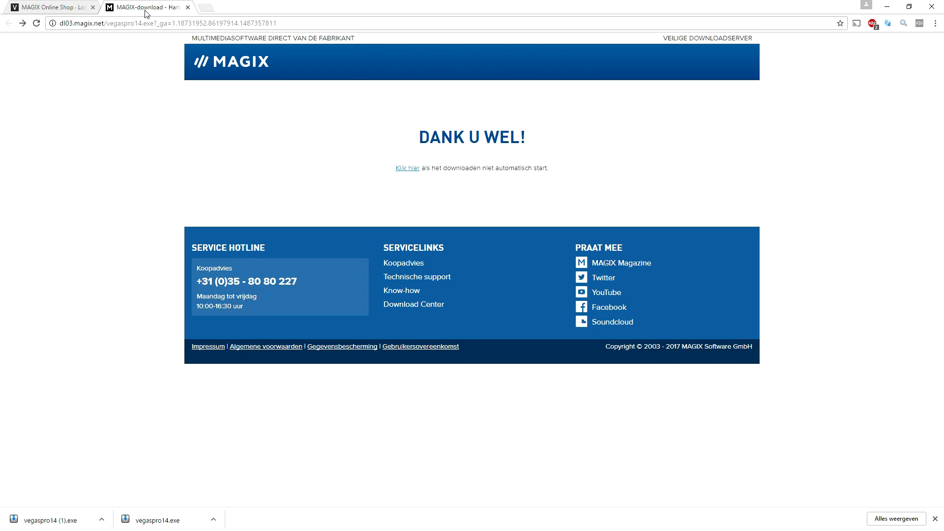
Go to the VEGAS site's Downloads page to get the VEGAS Pro 14 installer
{"action": "left_click", "coordinate": [51, 6]}
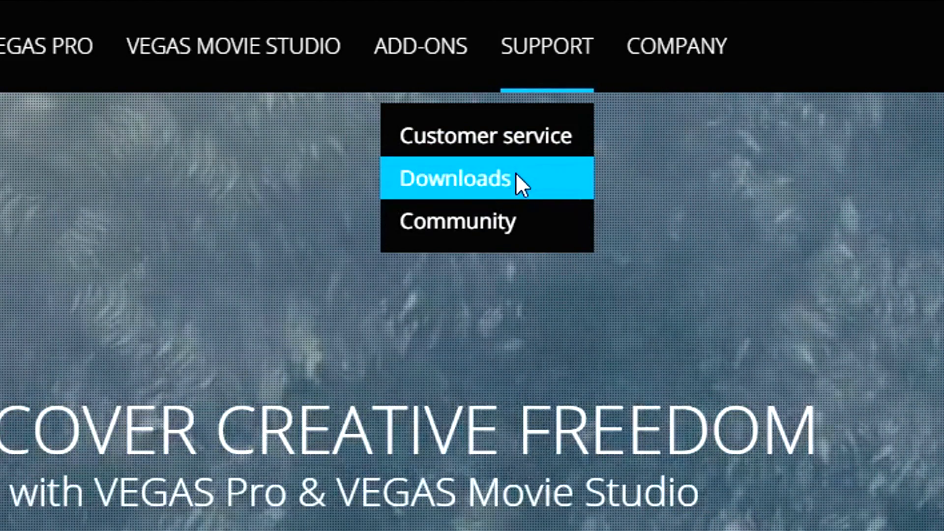
{"action": "left_click", "coordinate": [454, 178]}
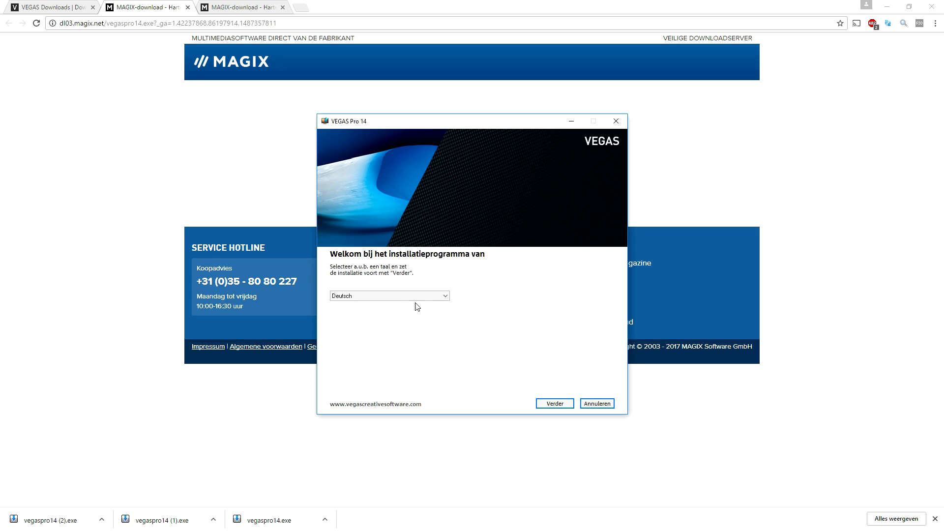
Close the duplicate installer and download all four selected VEGAS Pro 14 components
{"action": "left_click", "coordinate": [389, 295]}
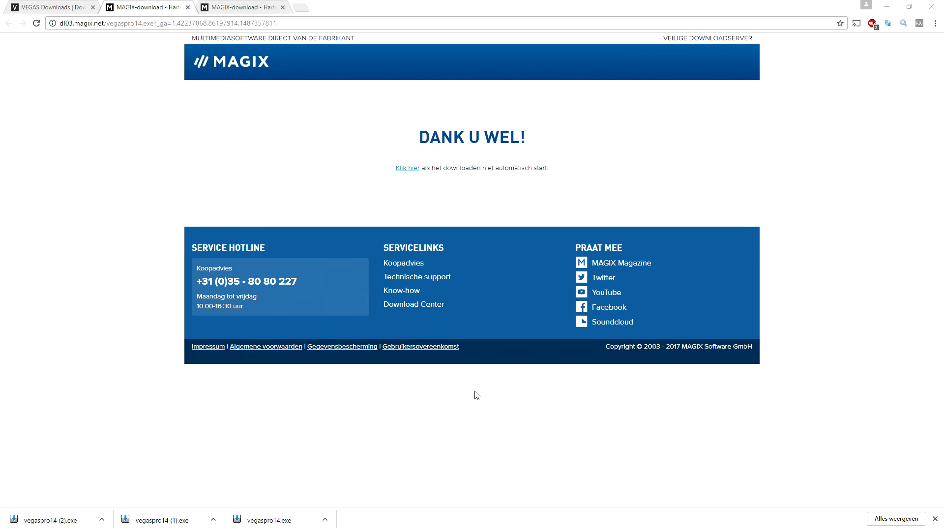
{"action": "mouse_move", "coordinate": [441, 411]}
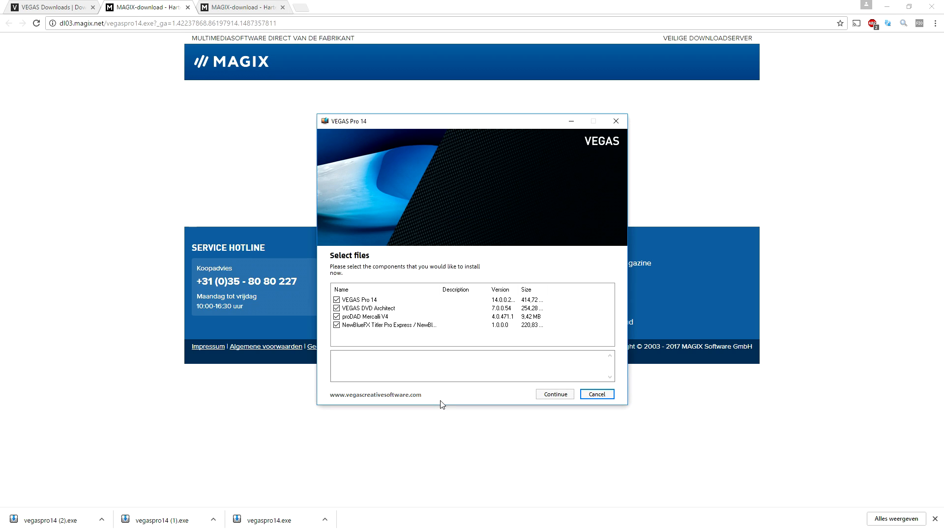
{"action": "mouse_move", "coordinate": [388, 326]}
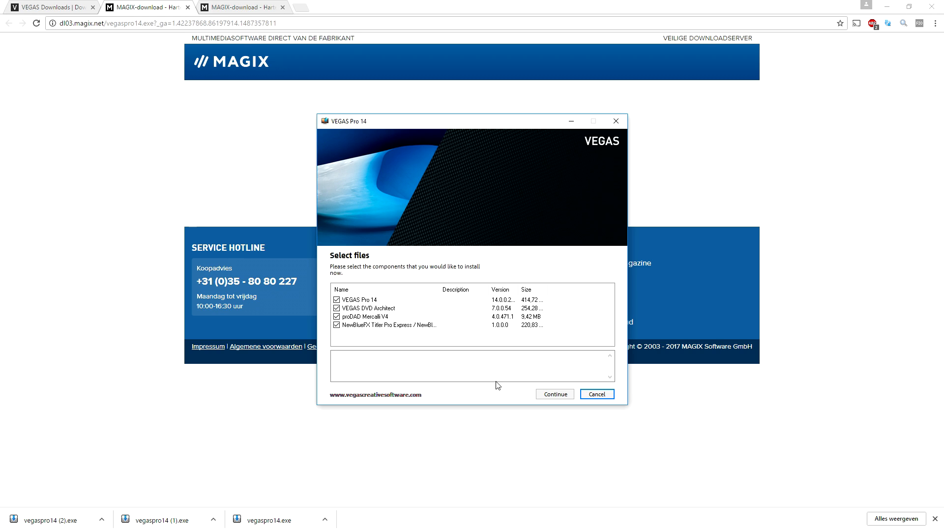
{"action": "left_click", "coordinate": [554, 394]}
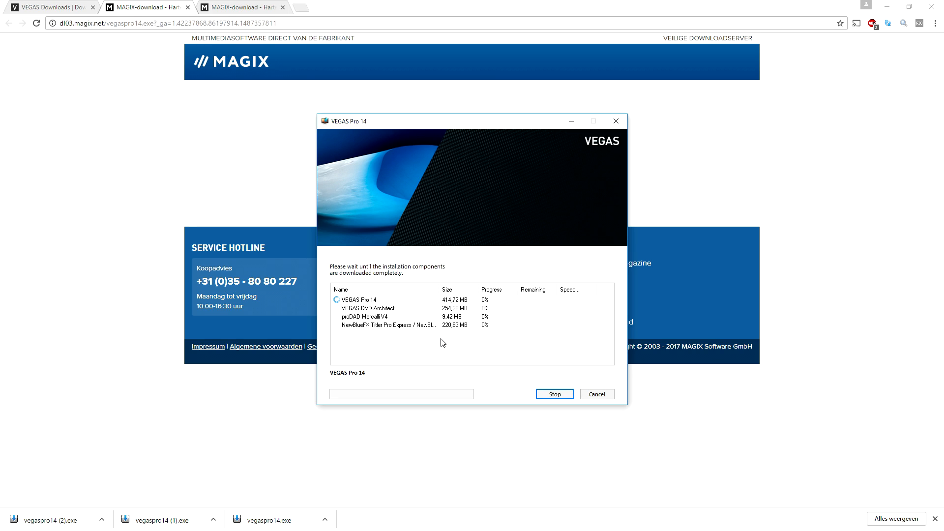
{"action": "mouse_move", "coordinate": [420, 320]}
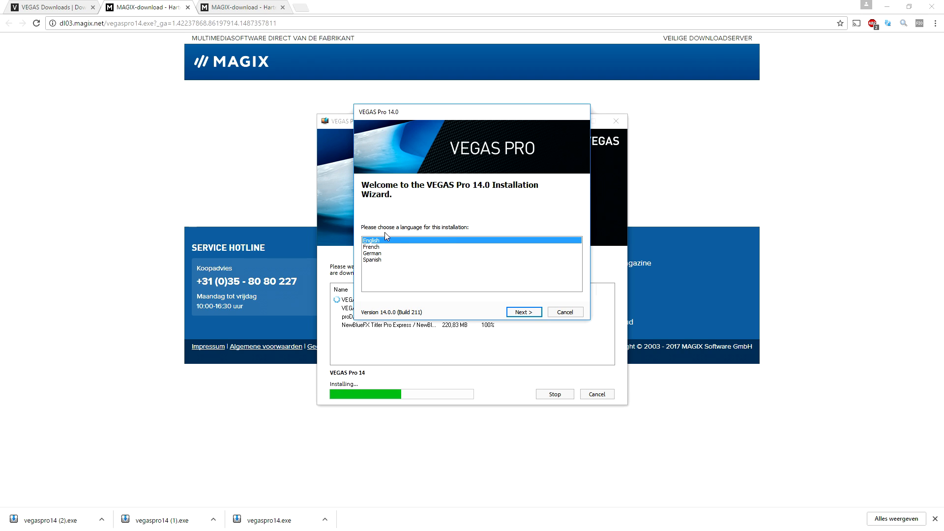
Install VEGAS Pro 14.0 in English, accepting the EULA and adding a desktop shortcut
{"action": "left_click", "coordinate": [523, 312]}
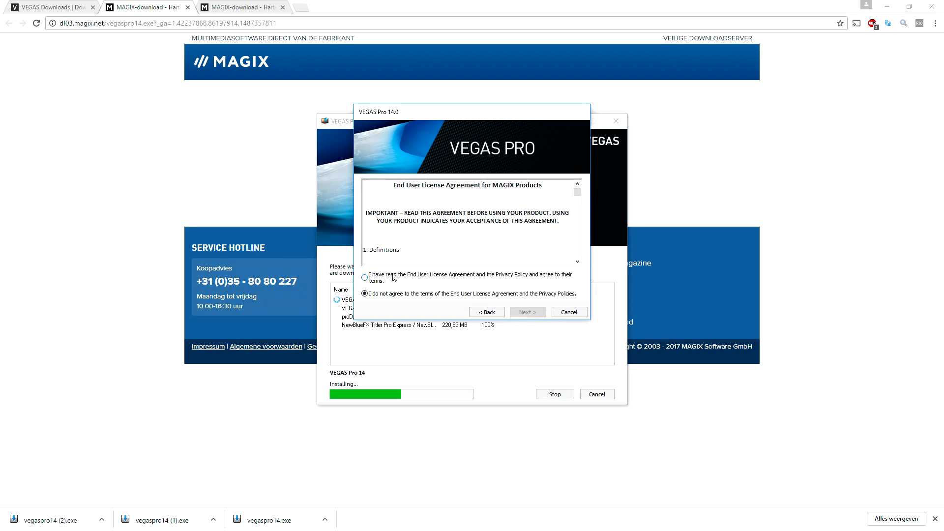
{"action": "left_click", "coordinate": [364, 276]}
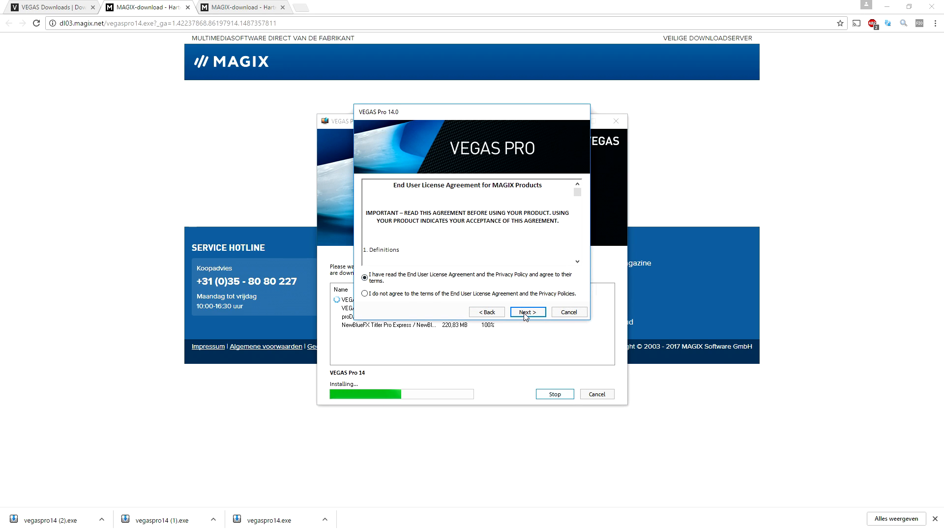
{"action": "left_click", "coordinate": [526, 312]}
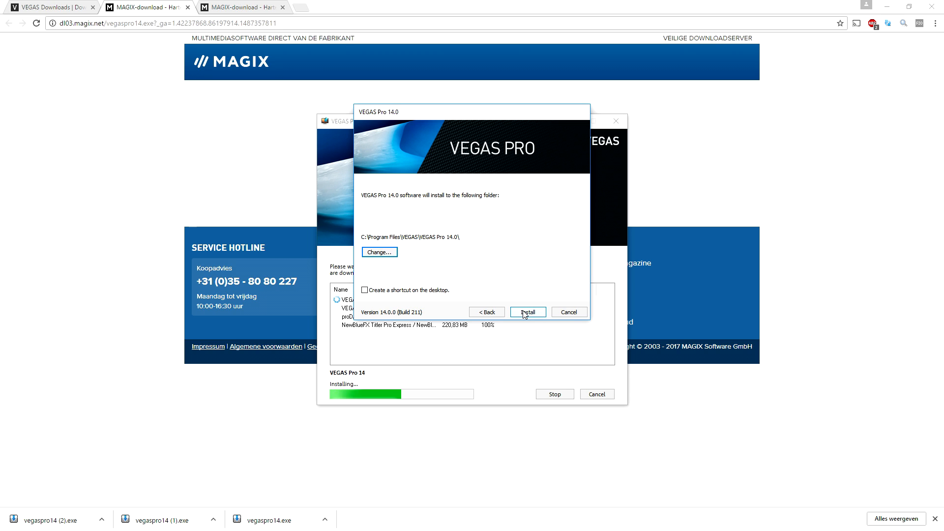
{"action": "left_click", "coordinate": [365, 290]}
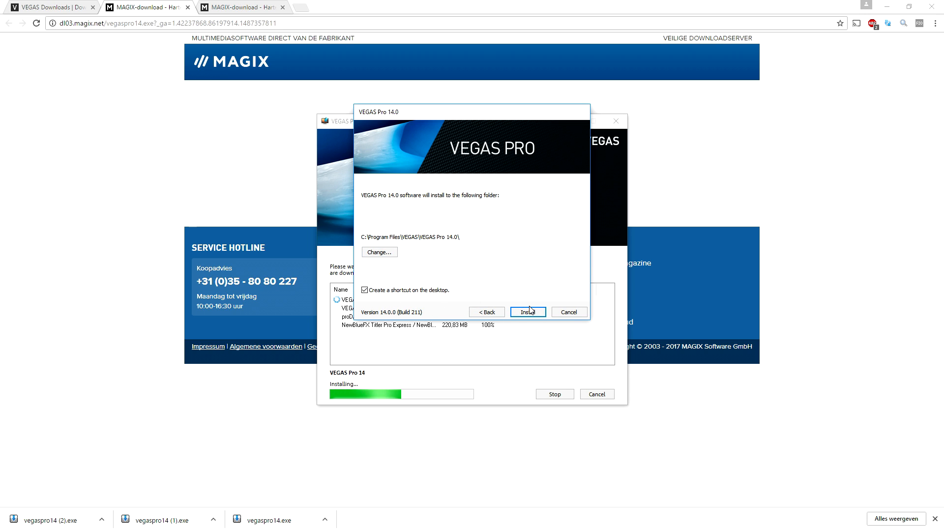
{"action": "left_click", "coordinate": [527, 311]}
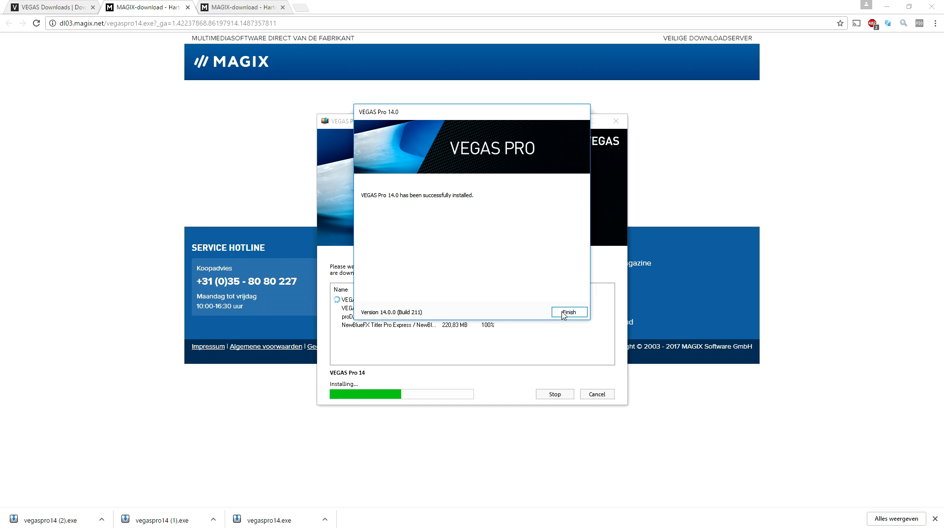
Close the installation wizard and begin entering the serial number for activation
{"action": "left_click", "coordinate": [568, 311]}
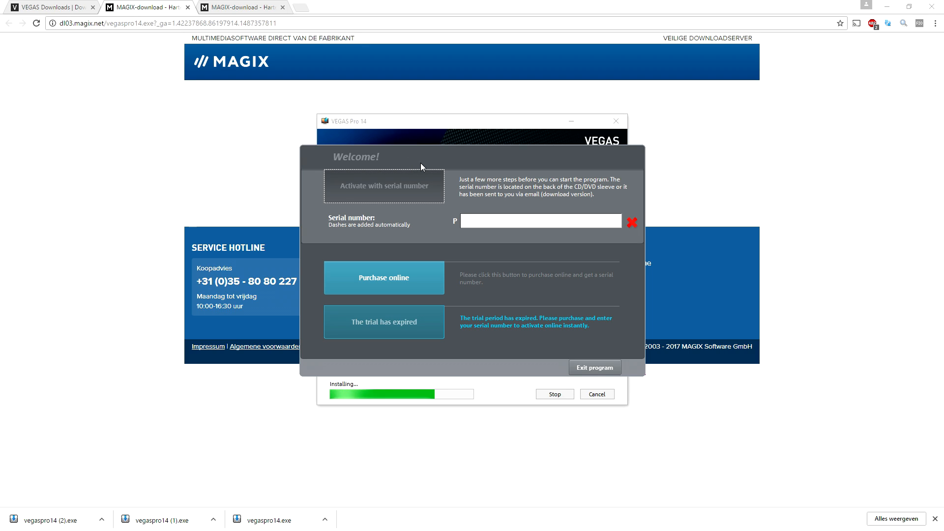
{"action": "left_click", "coordinate": [540, 221]}
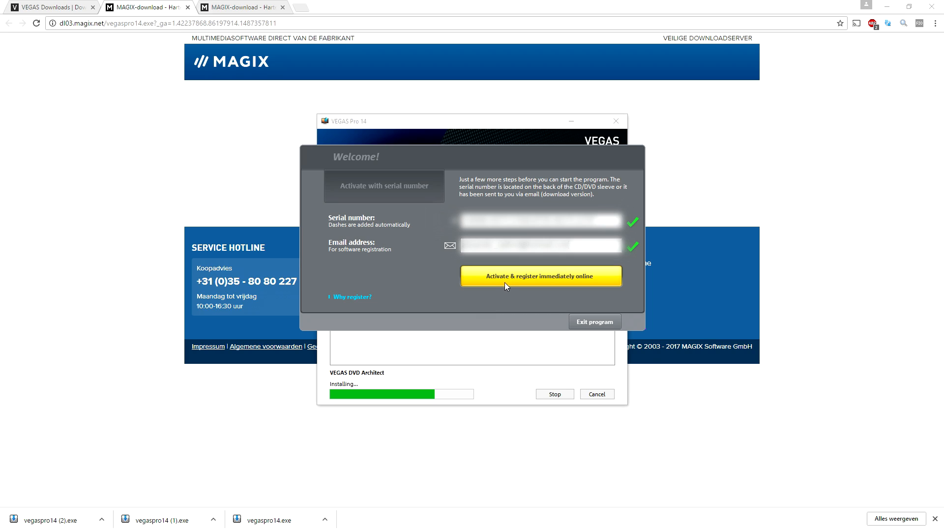
Register online with the new email address, no existing login, and fill the details form
{"action": "left_click", "coordinate": [540, 276]}
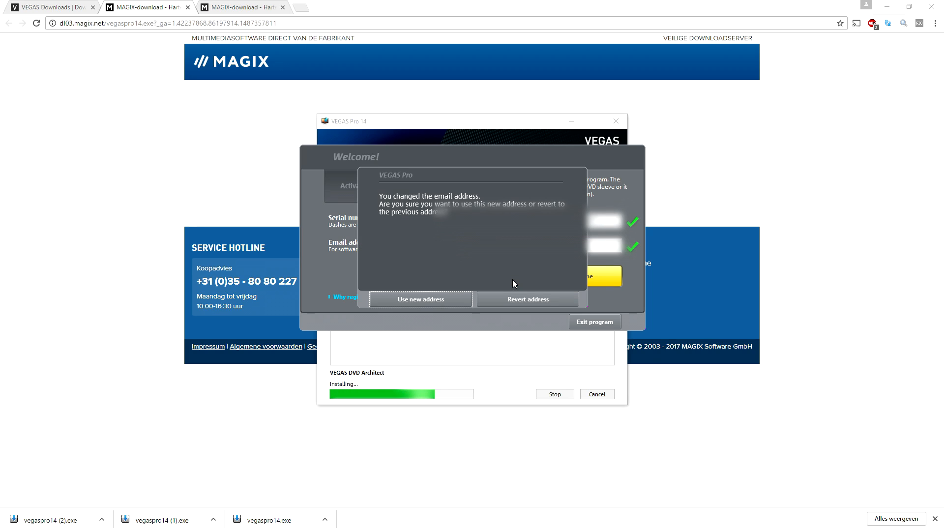
{"action": "left_click", "coordinate": [420, 299]}
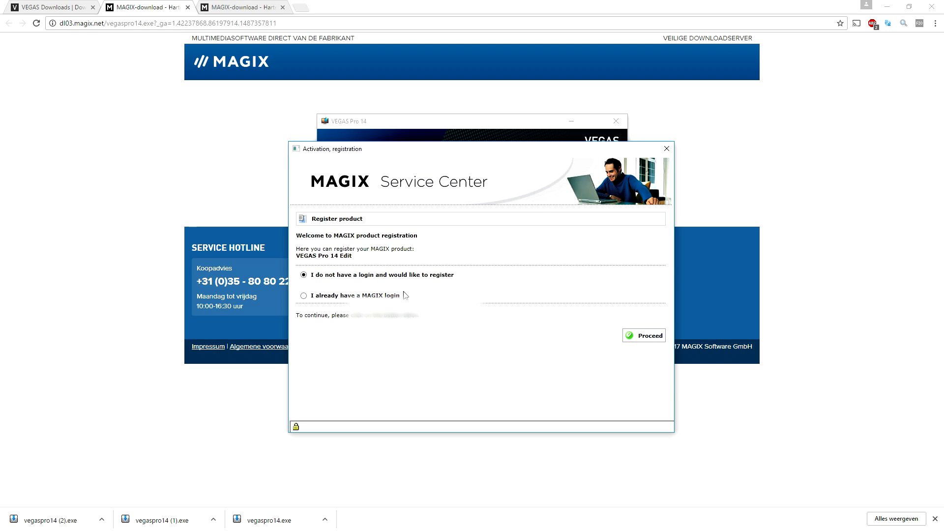
{"action": "left_click", "coordinate": [643, 336]}
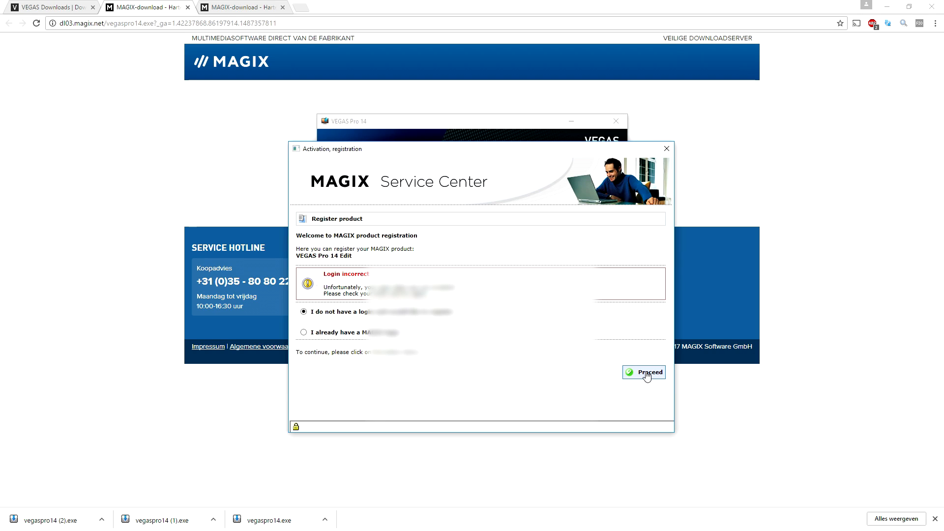
{"action": "left_click", "coordinate": [644, 372]}
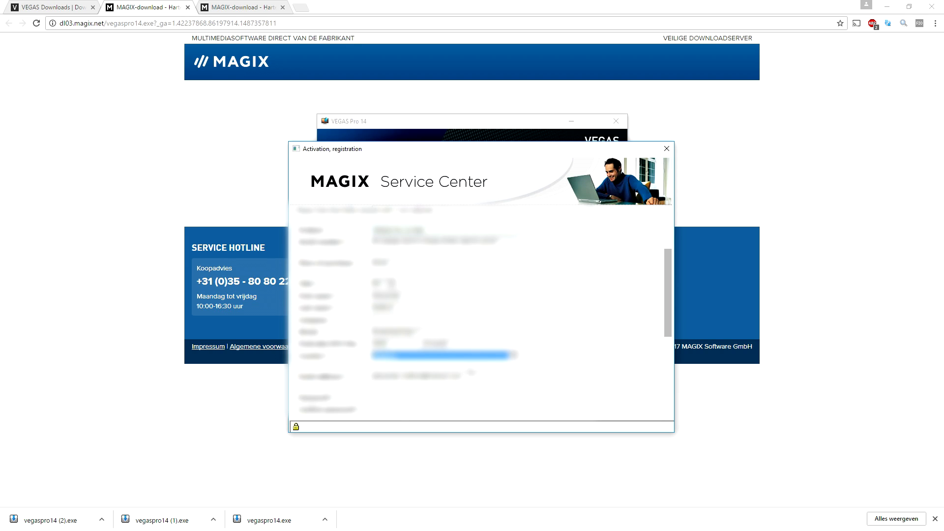
{"action": "scroll", "scroll_direction": "down", "scroll_amount": 3}
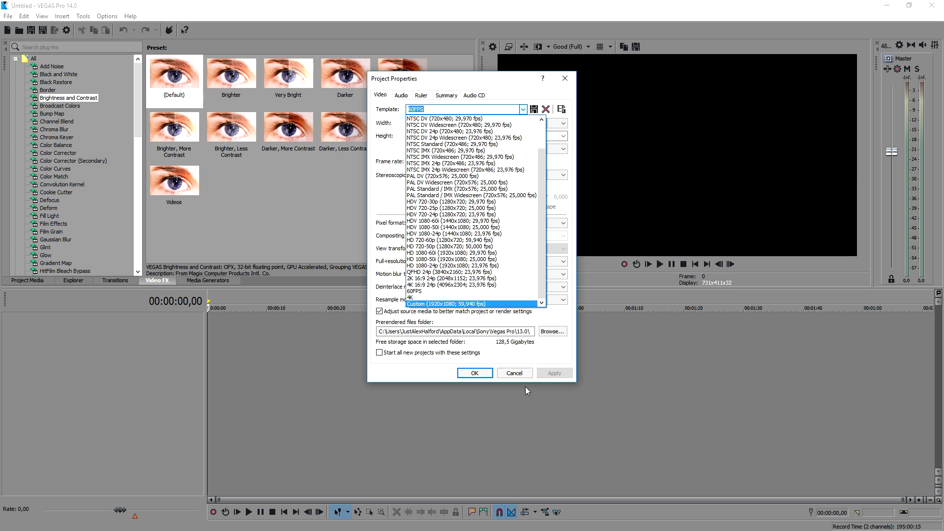
Close Project Properties and click into the empty 1920x1080 60p project timeline
{"action": "left_click", "coordinate": [474, 373]}
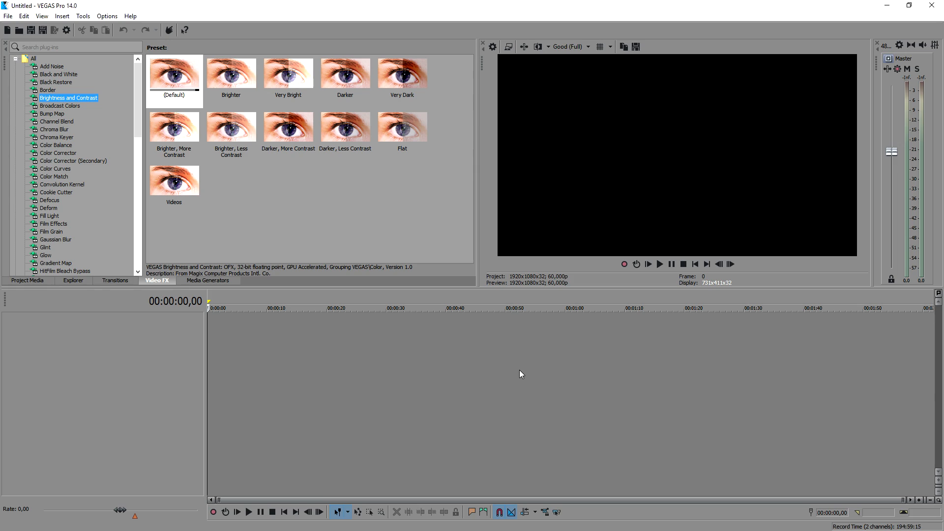
{"action": "left_click", "coordinate": [174, 74]}
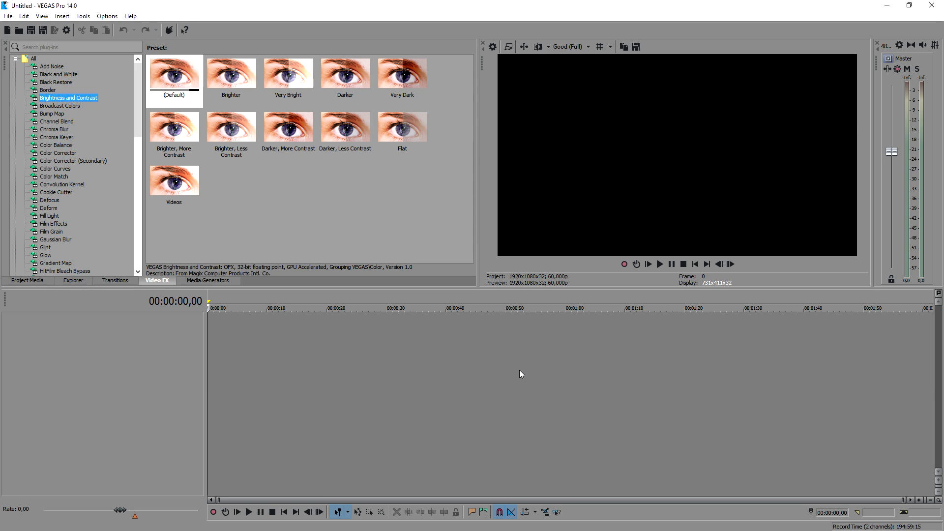
{"action": "left_click", "coordinate": [174, 73]}
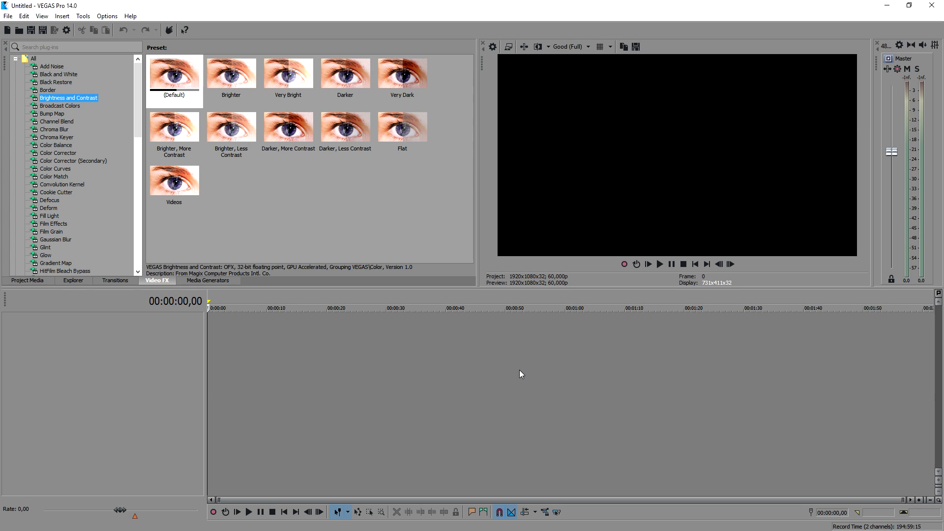